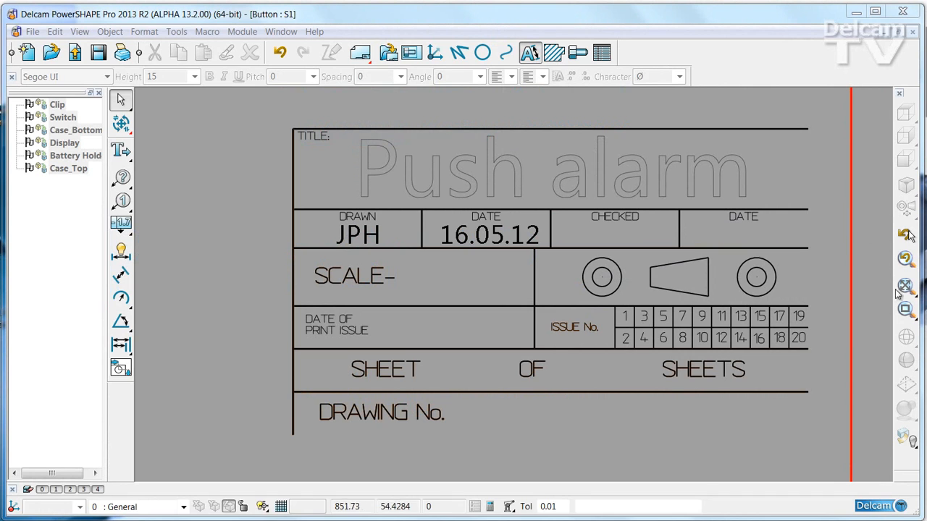
mouse_move(869, 188)
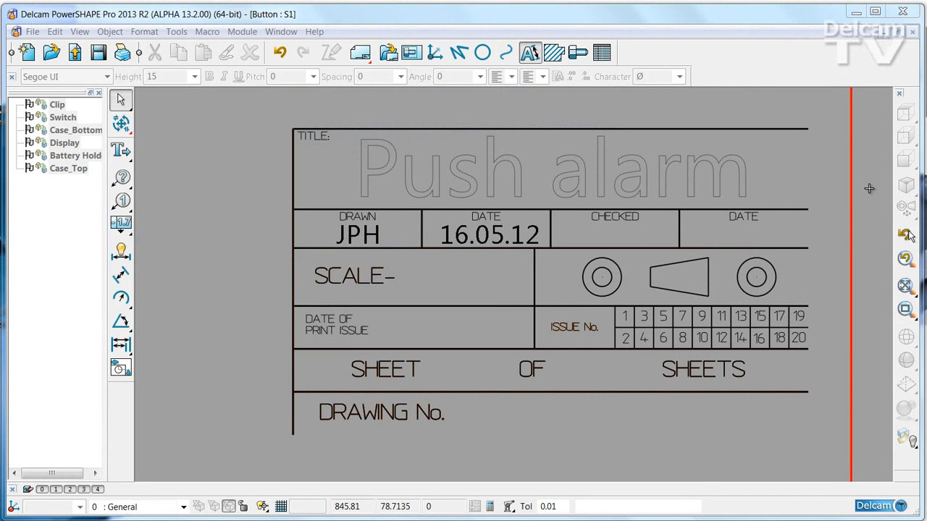
mouse_move(869, 188)
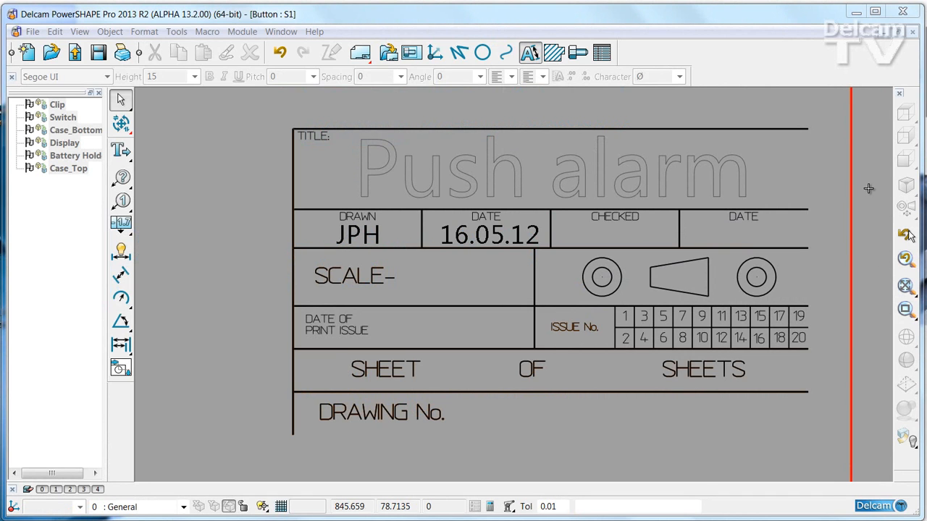
mouse_move(260, 133)
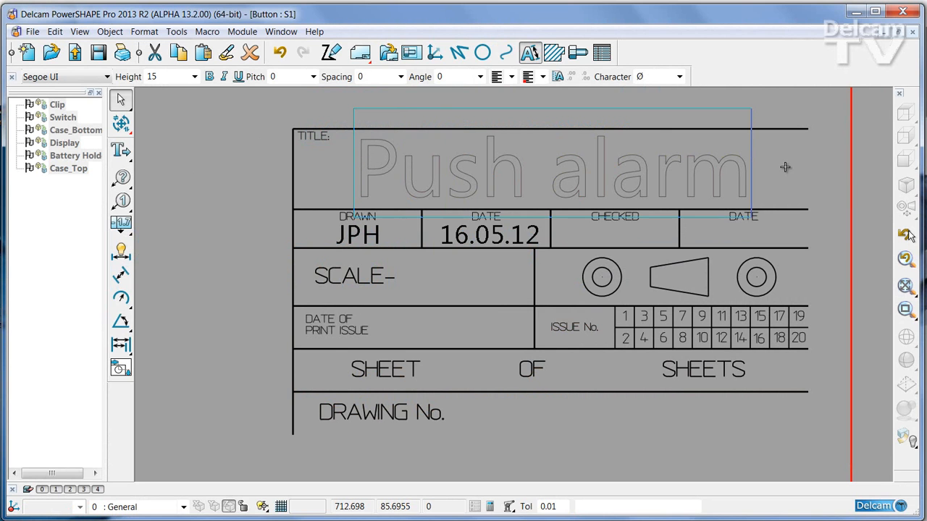
mouse_move(700, 172)
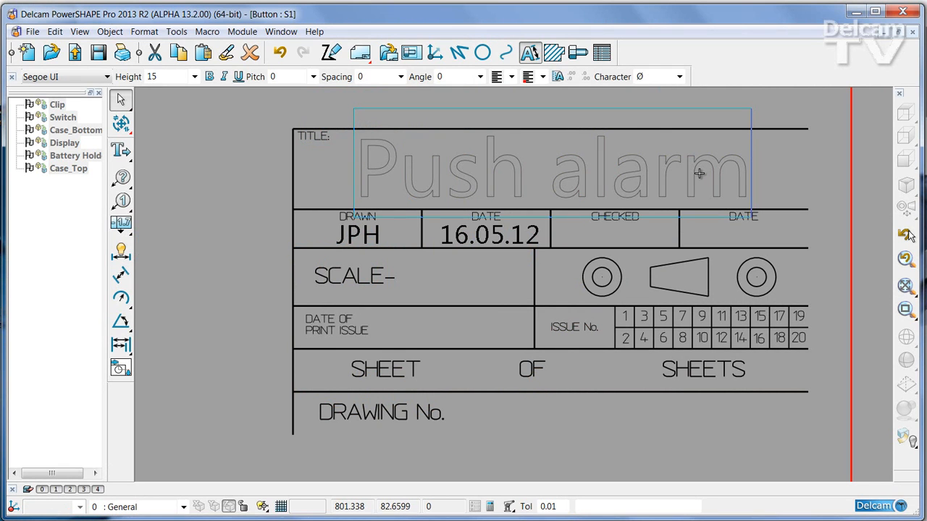
mouse_move(215, 181)
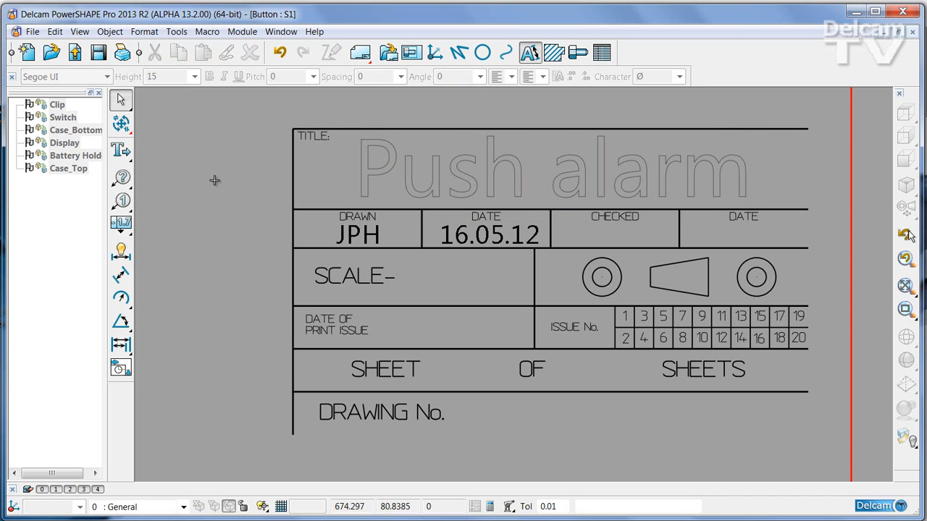
mouse_move(168, 142)
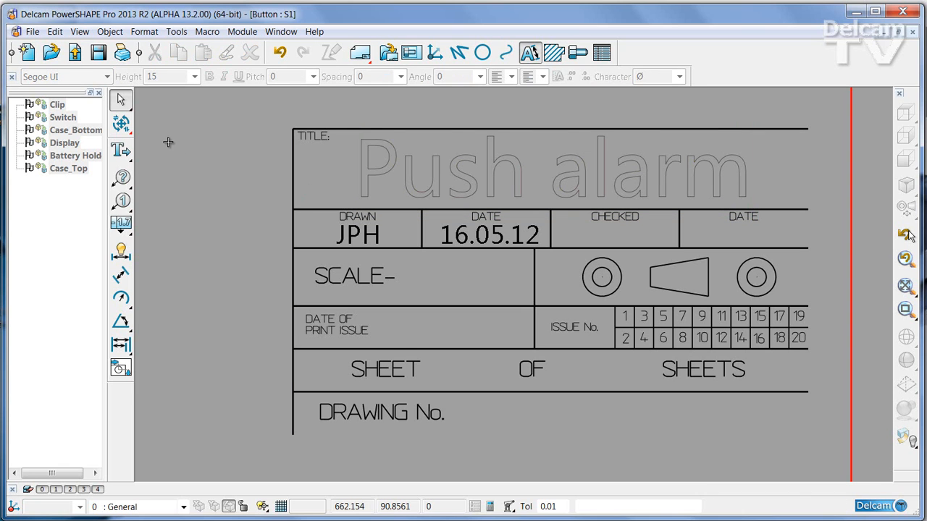
Step: Open the Modify Text editor listing the drawing's strings, with title 'Push alarm' editable
right_click(168, 141)
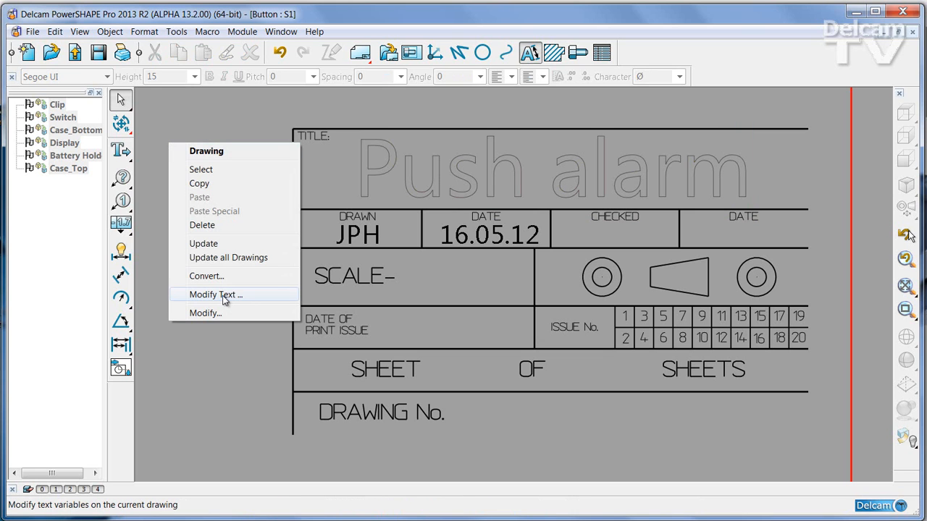
left_click(215, 294)
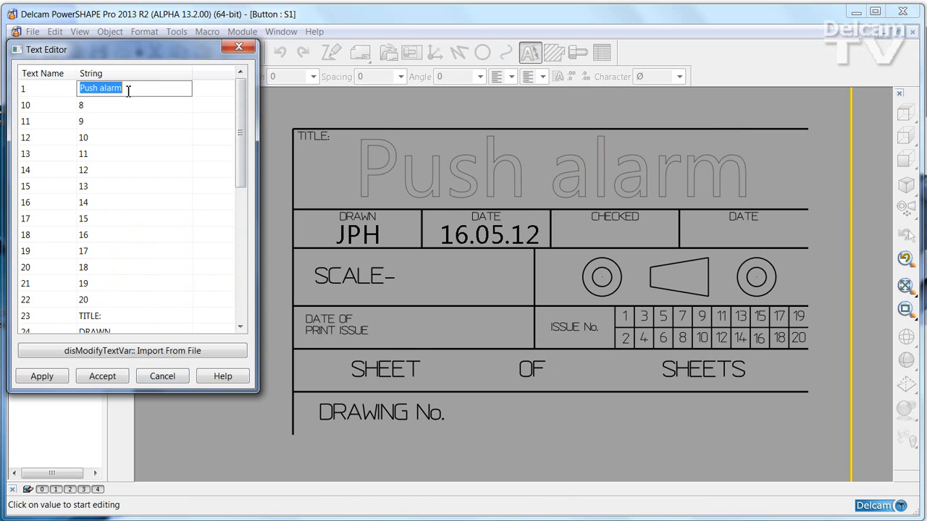
type("Panic")
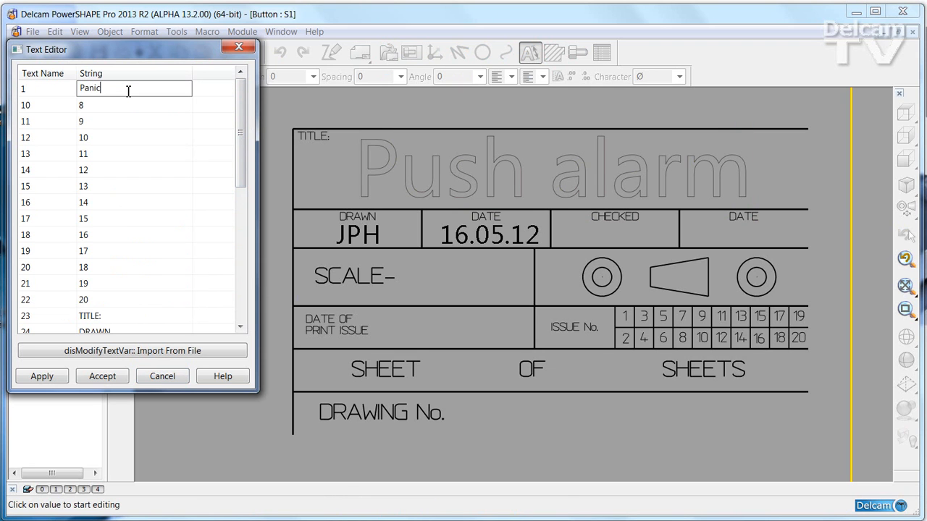
type("Al")
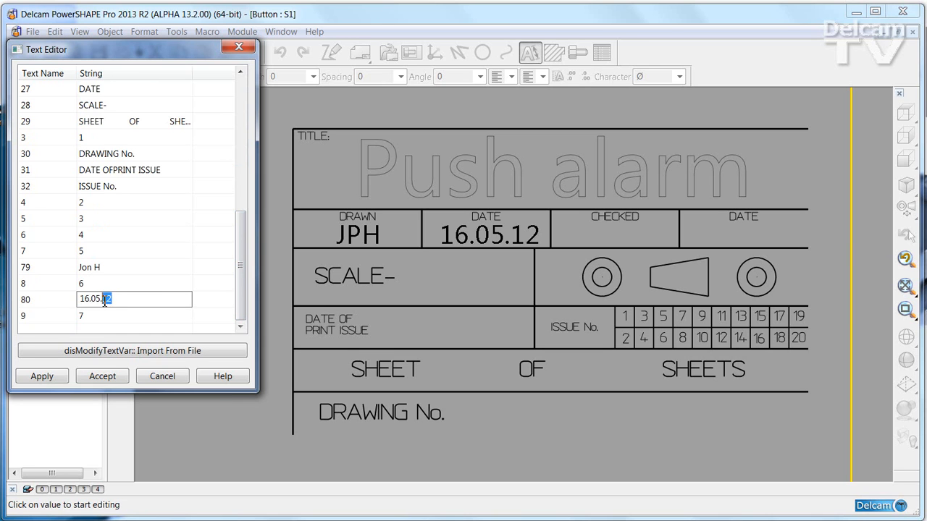
type("0")
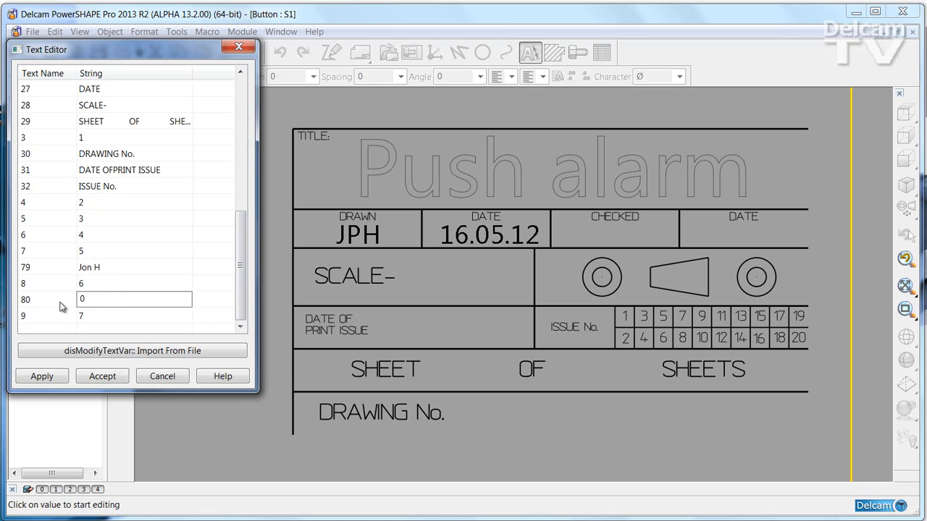
type("05/16/12")
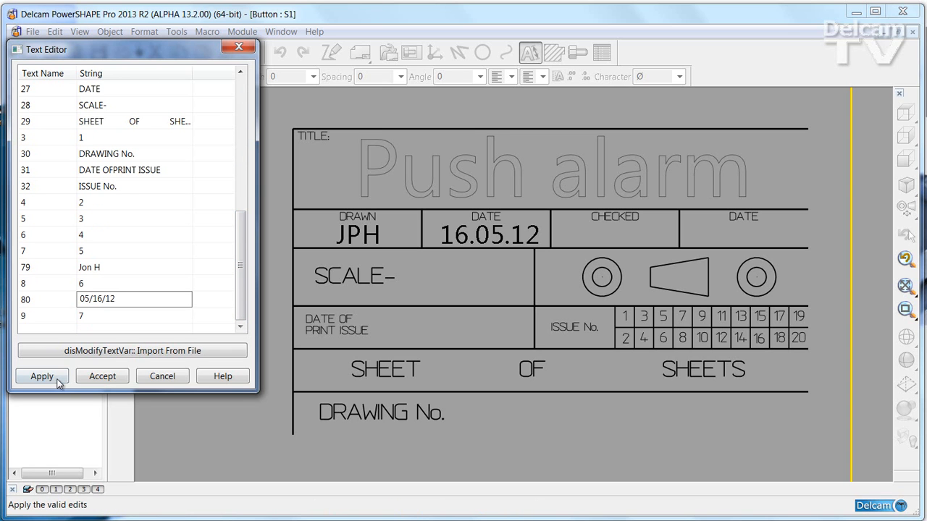
Step: Apply the edited strings to the title block and reopen the Modify Text editor
left_click(41, 376)
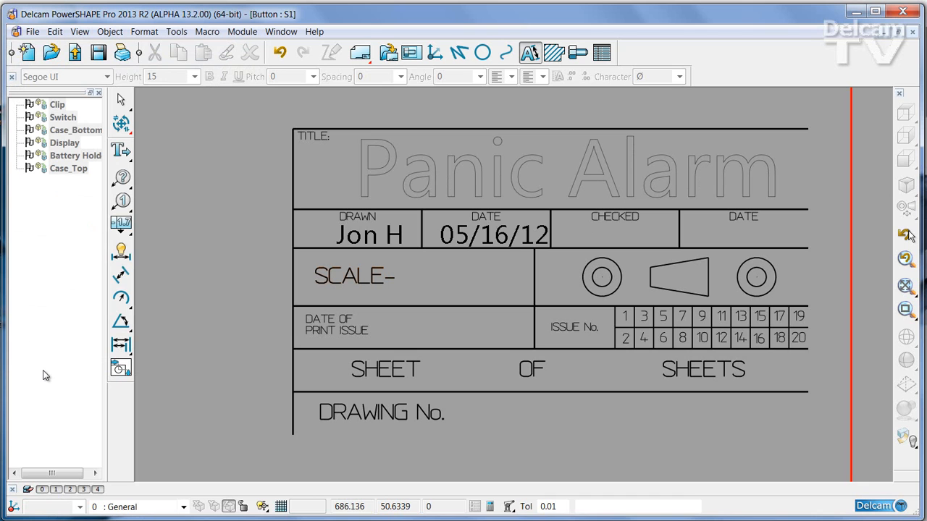
mouse_move(50, 374)
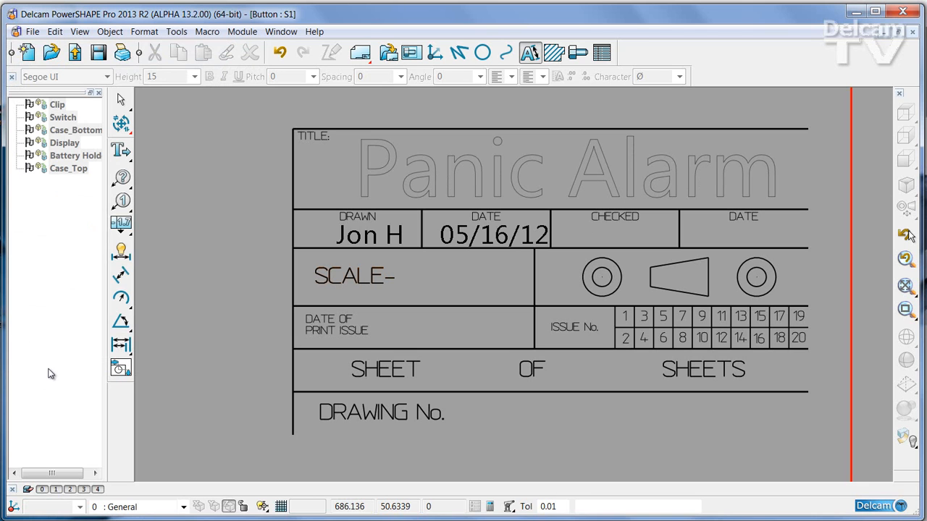
right_click(205, 228)
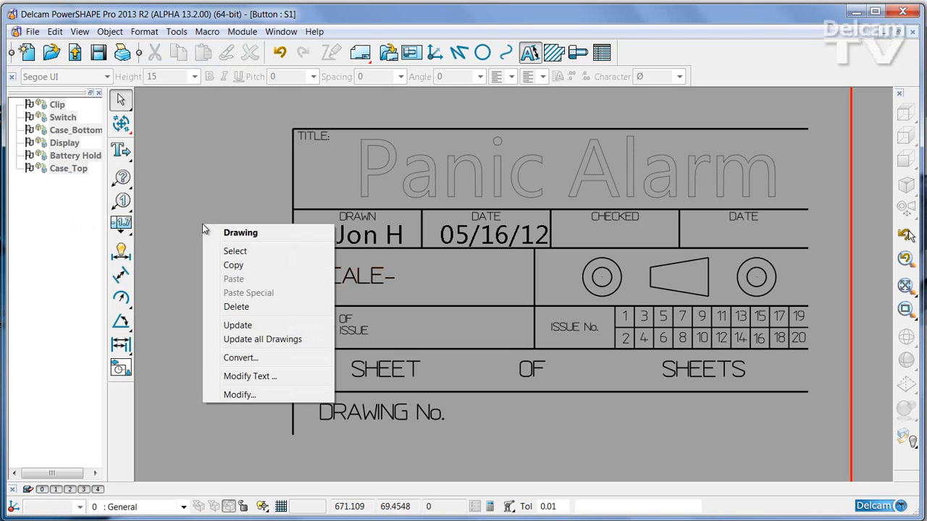
mouse_move(250, 376)
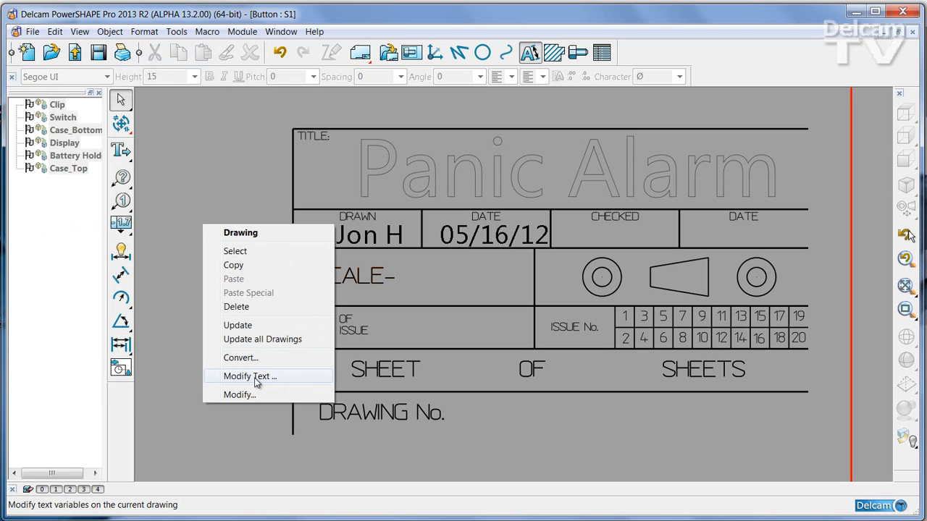
left_click(250, 375)
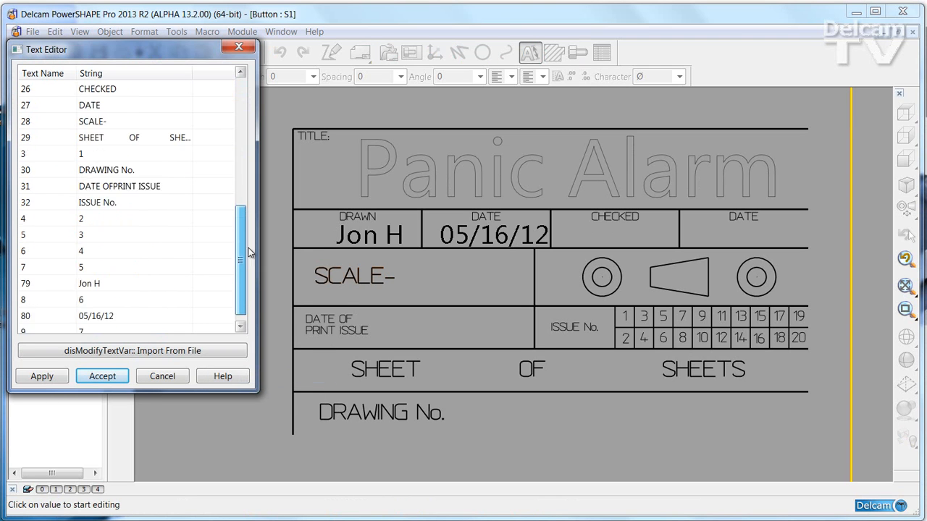
scroll("down", 3)
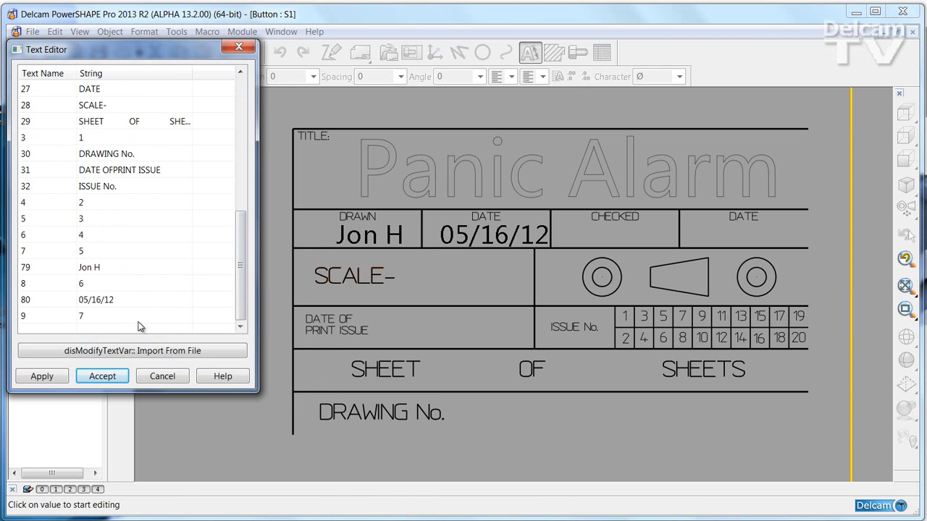
mouse_move(168, 84)
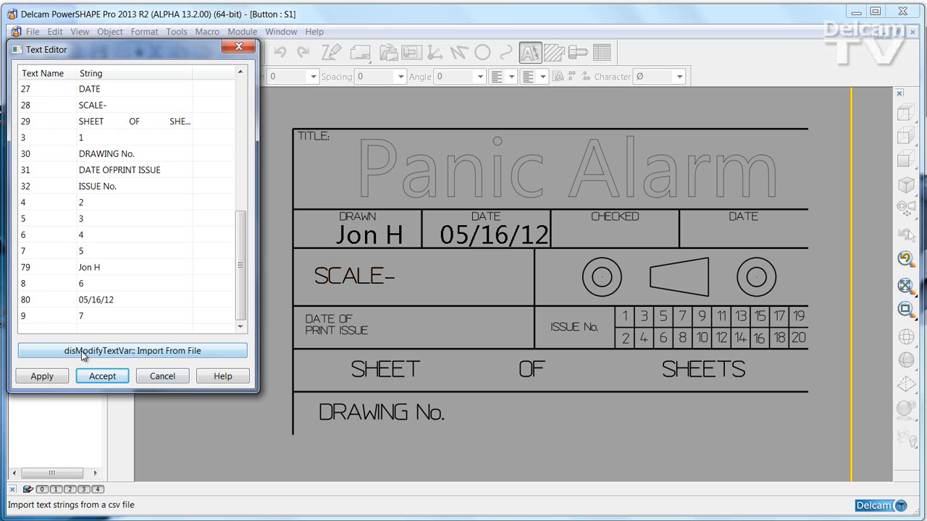
mouse_move(165, 353)
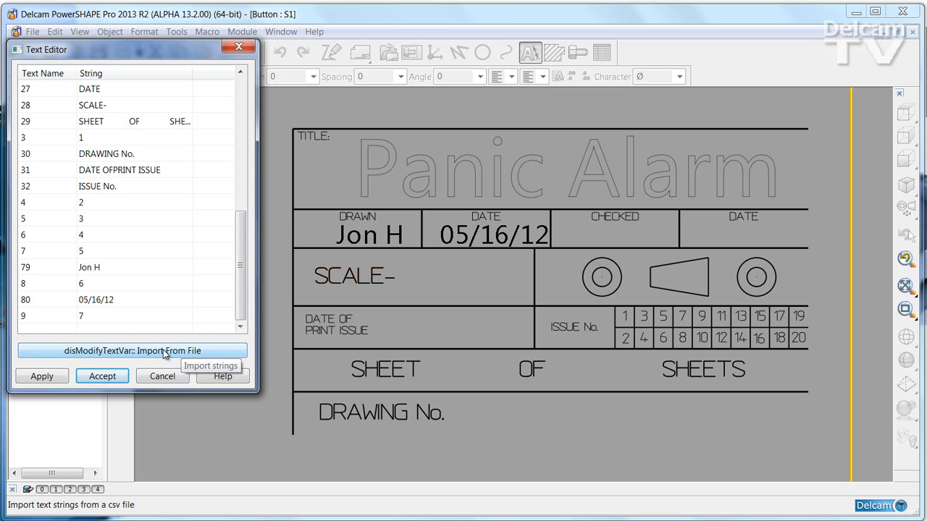